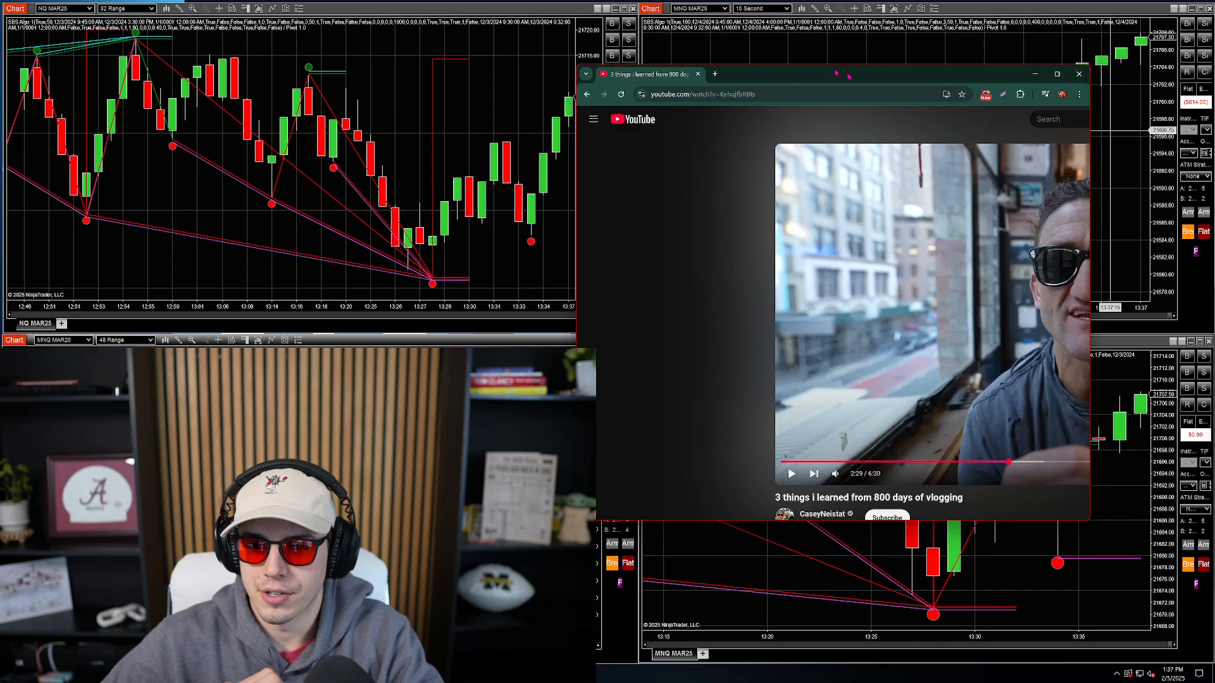
Switch to the Forex Factory tab showing today's February 5 economic calendar.
left_click(1079, 73)
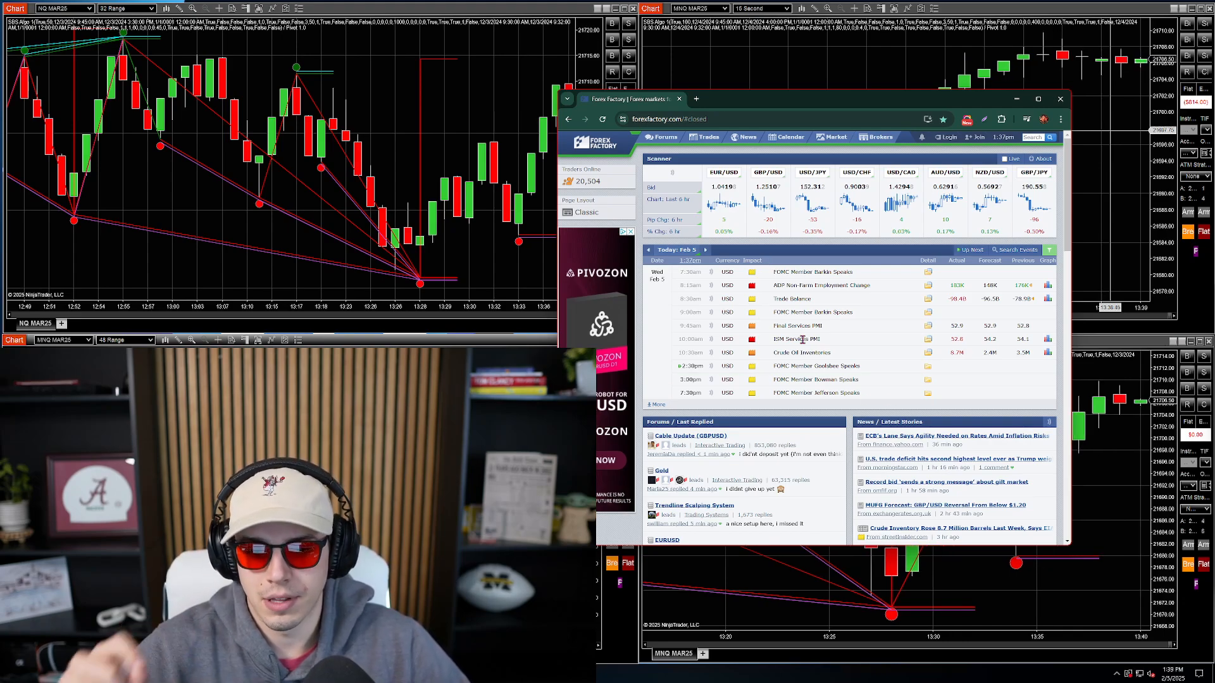
Bring up Discord's Timeless #testimonials channel and scroll back through members' February 5 MNQ results.
left_click(1059, 98)
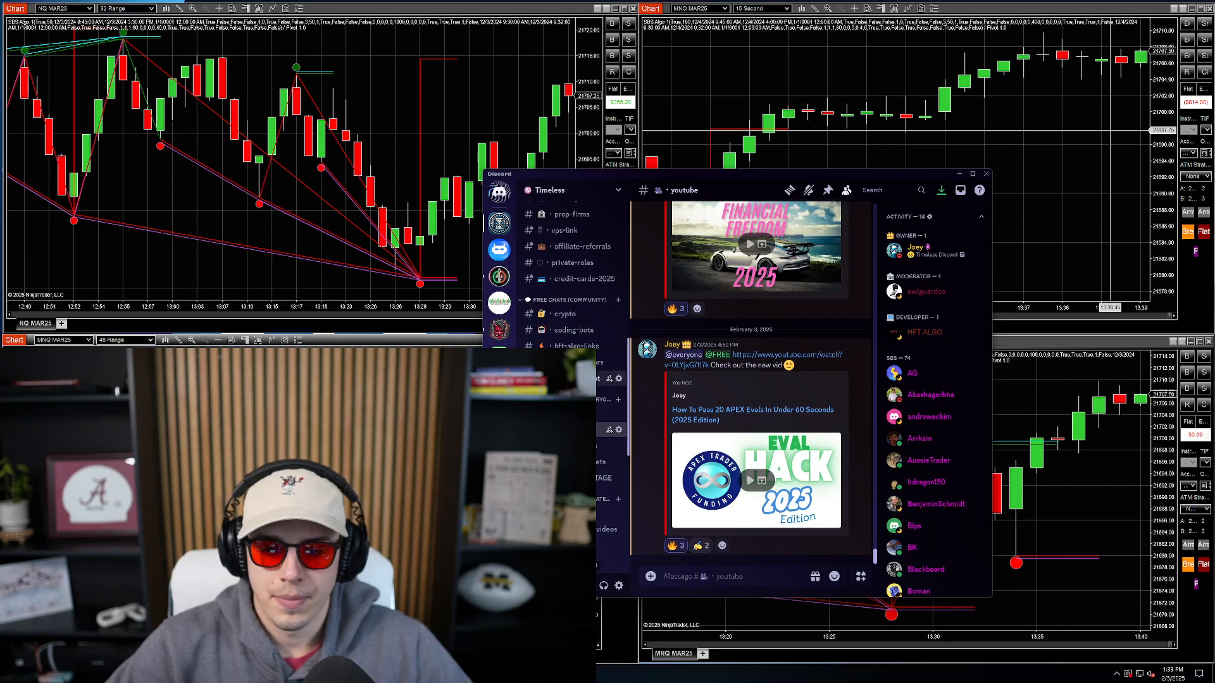
scroll("down", 3)
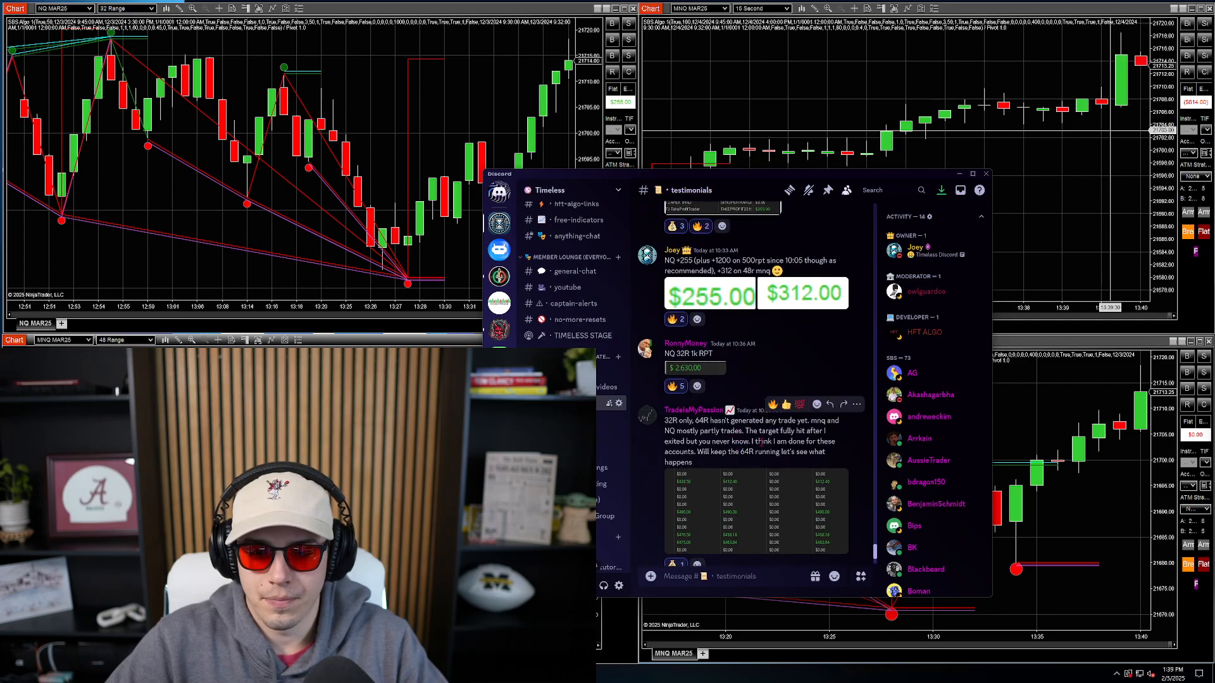
scroll("up", 3)
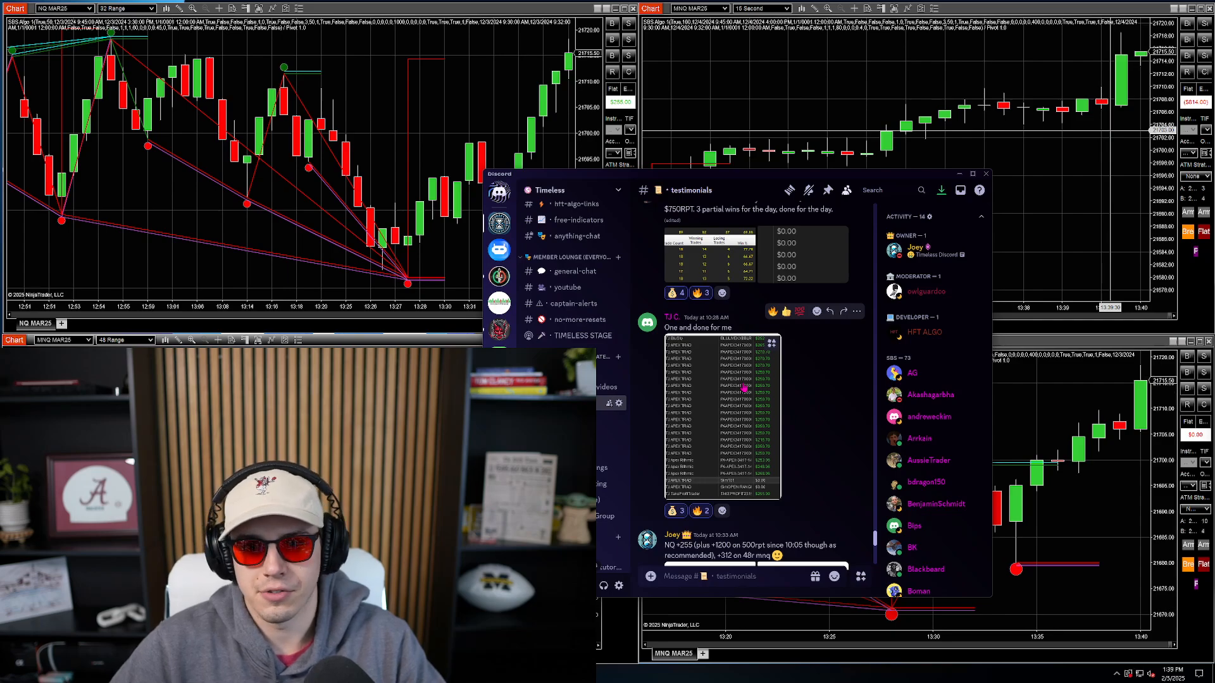
scroll("up", 3)
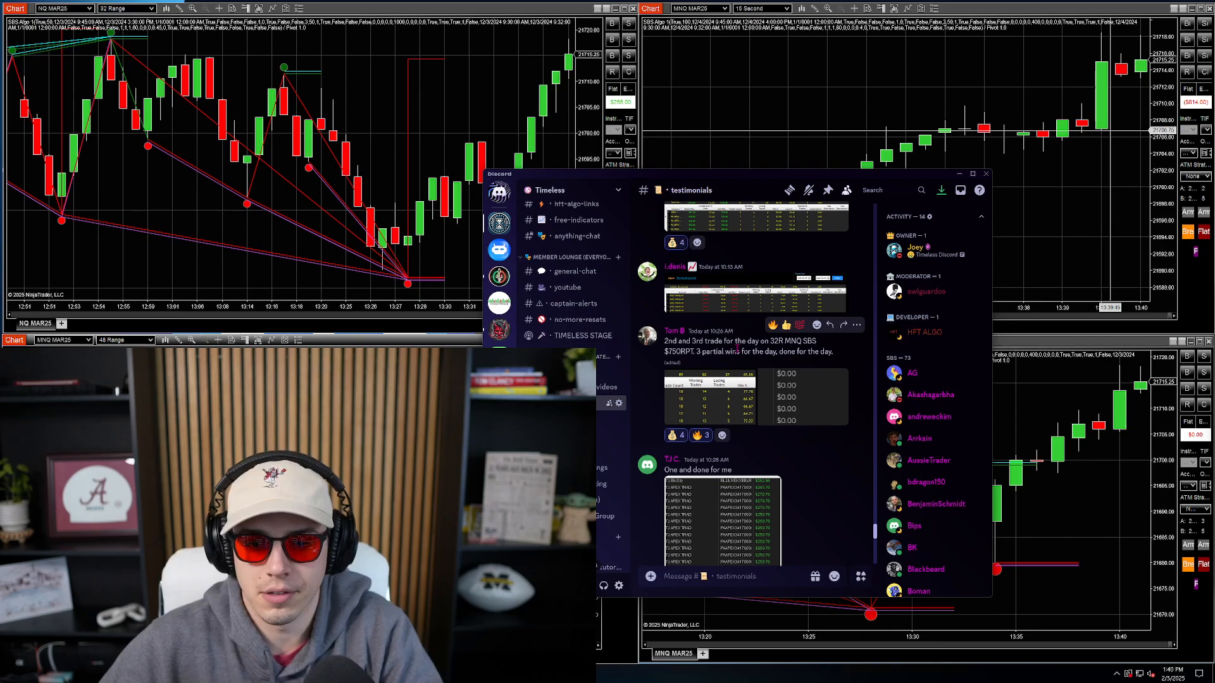
scroll("up", 3)
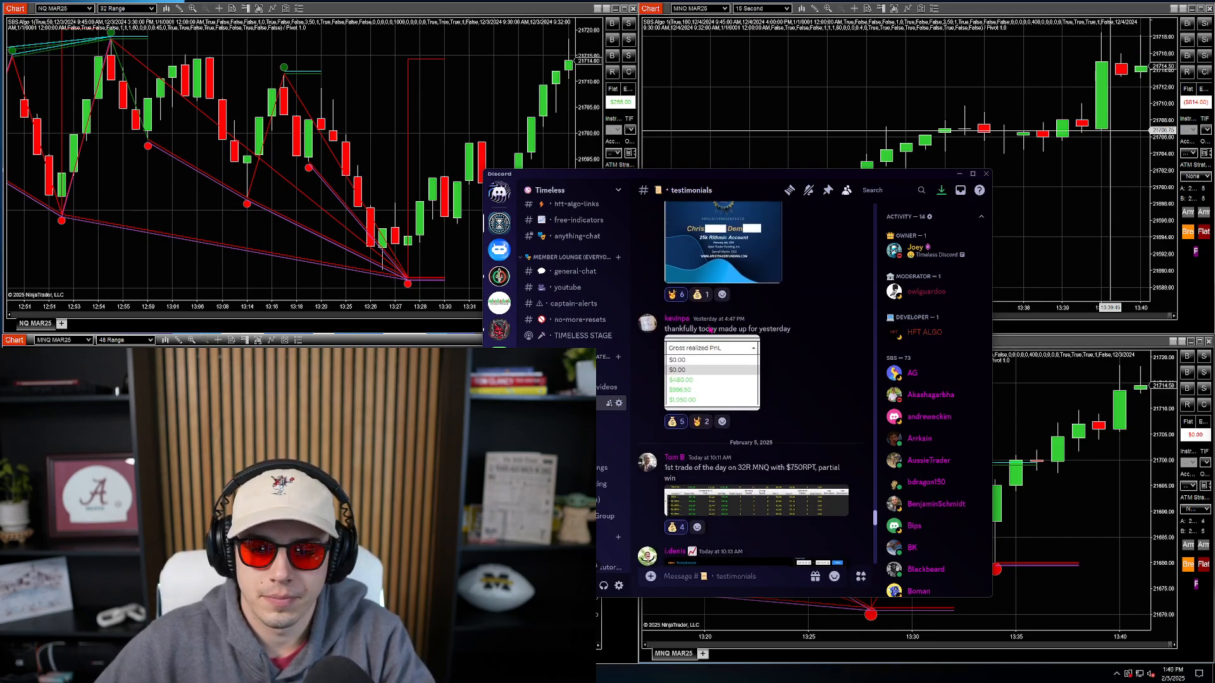
scroll("down", 3)
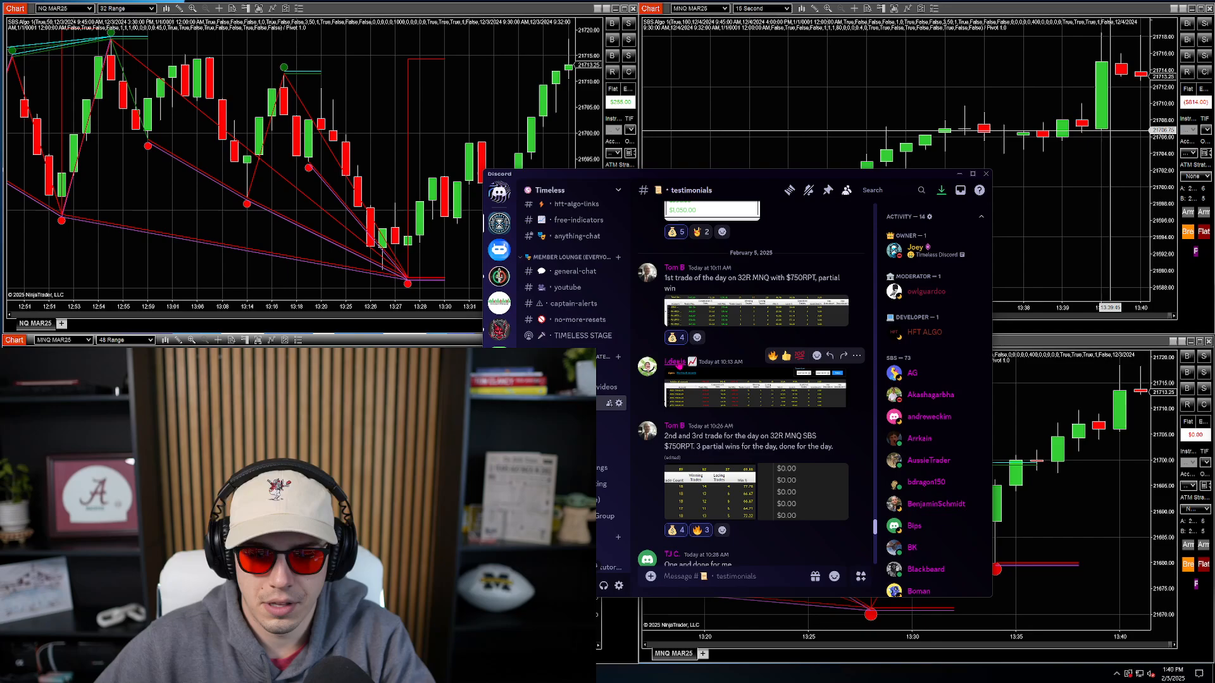
left_click(664, 368)
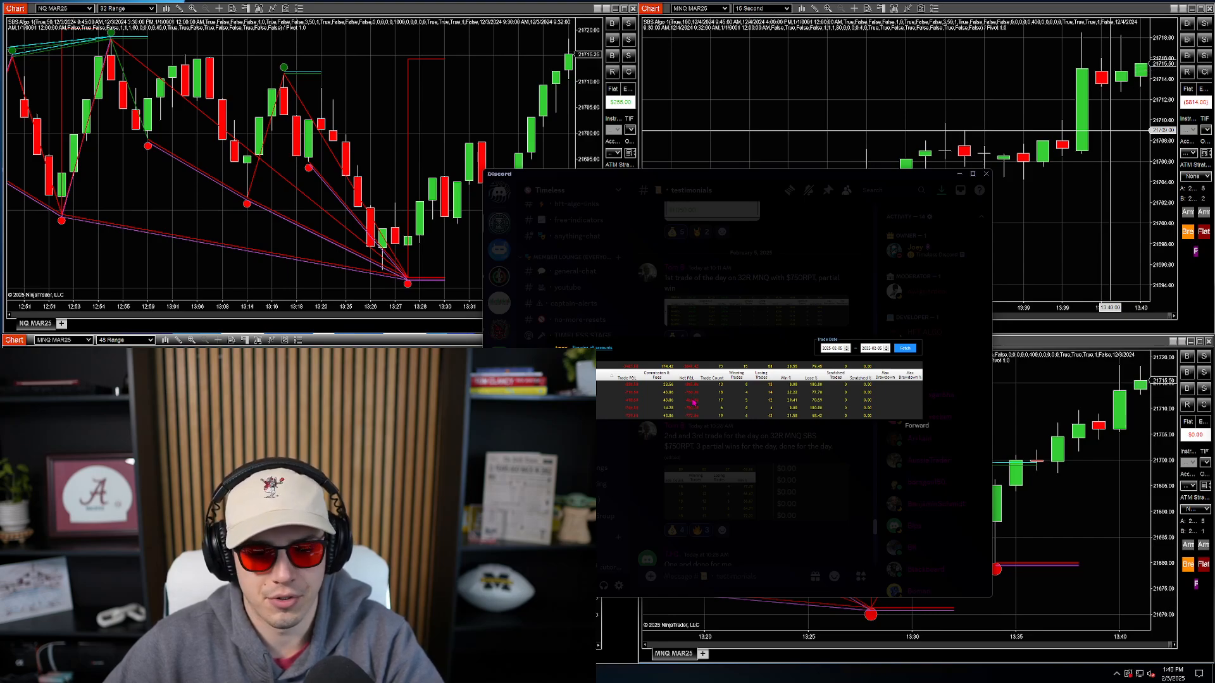
mouse_move(733, 322)
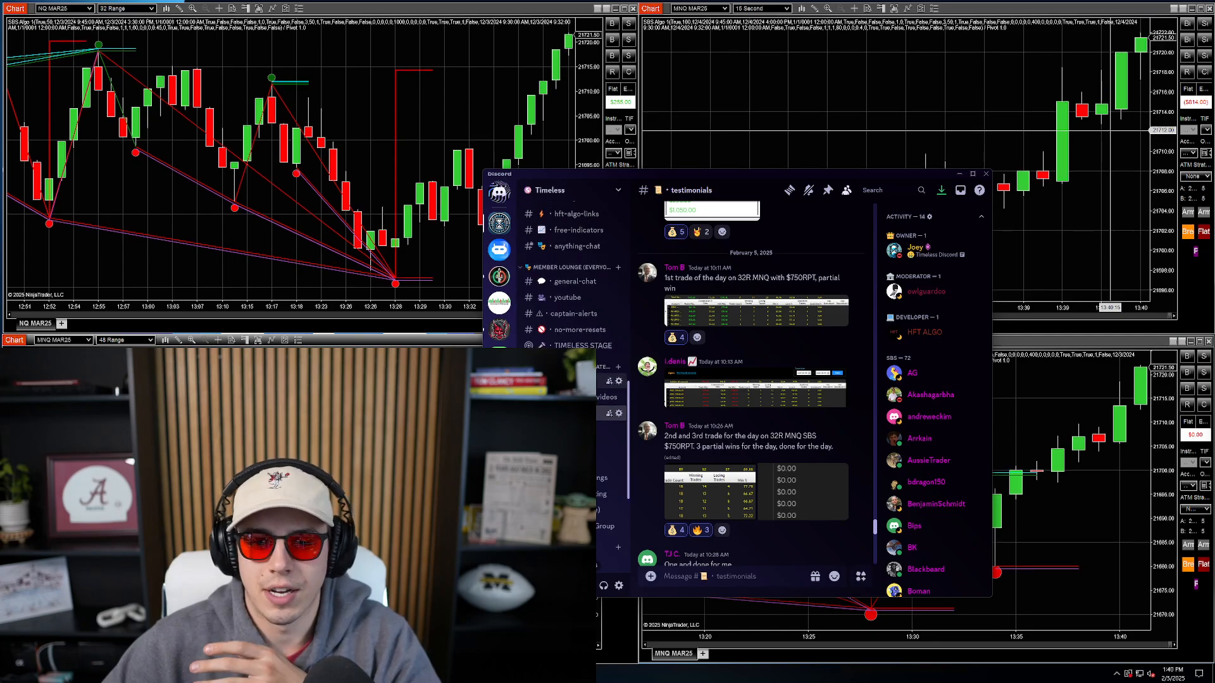
Switch to the #profits-losses channel and scroll through members' recent profit and loss posts.
left_click(577, 292)
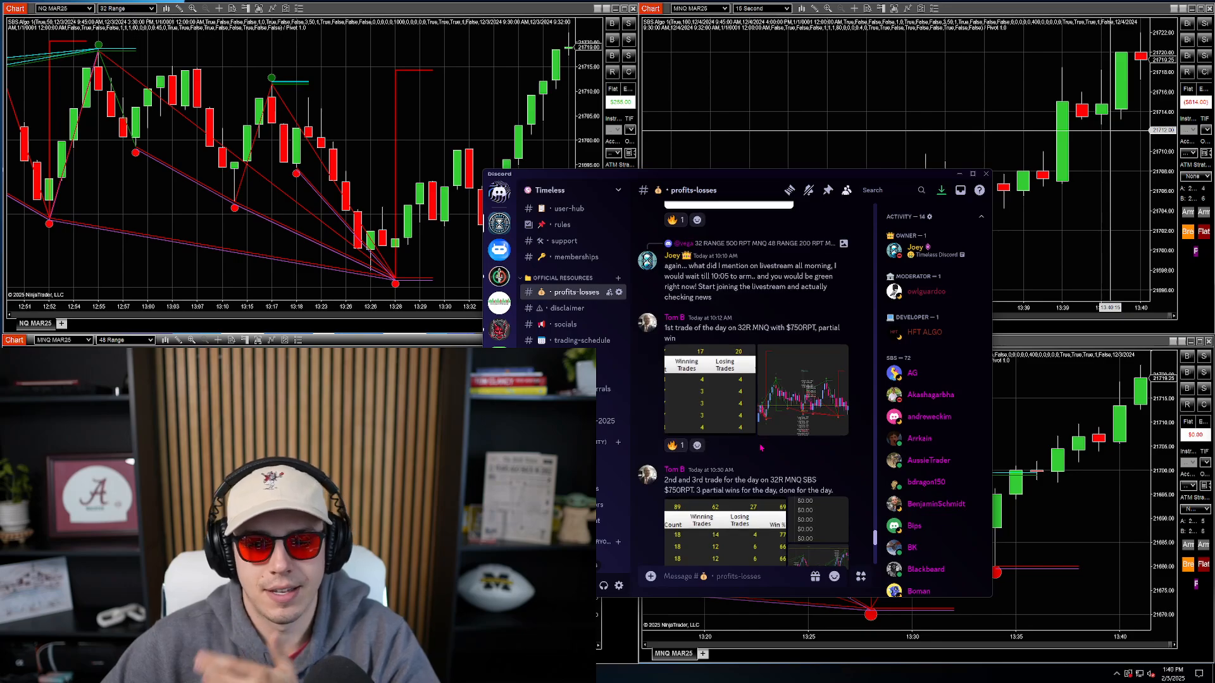
scroll("up", 3)
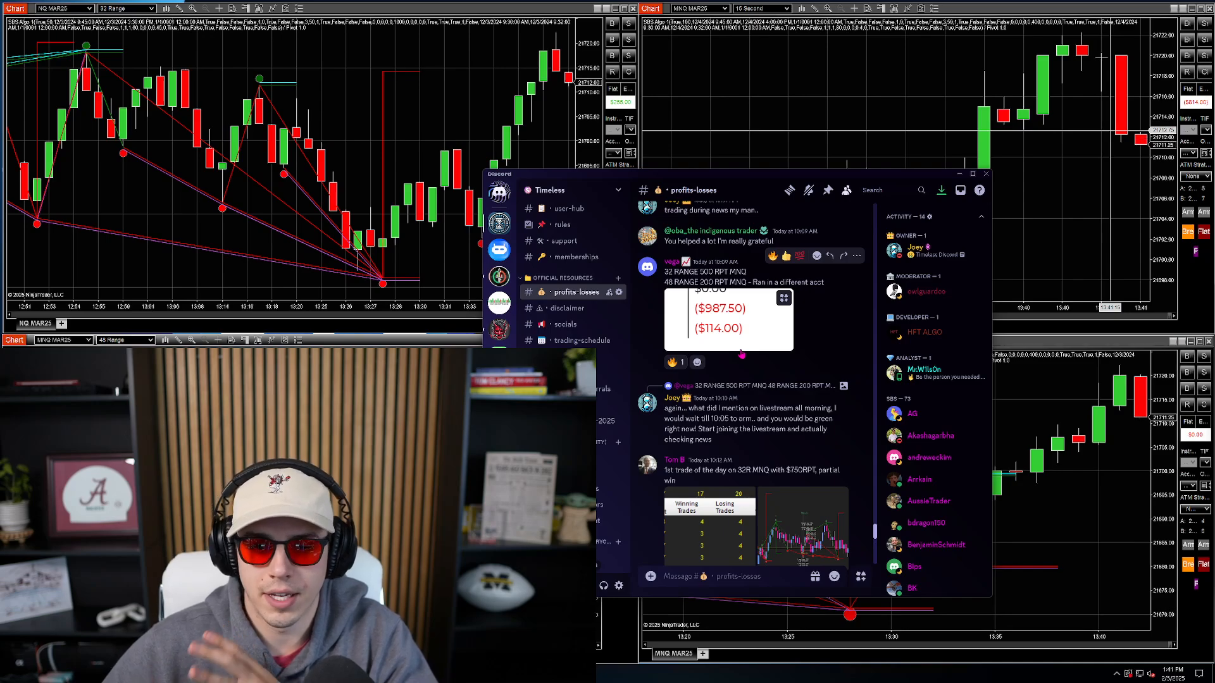
scroll("down", 3)
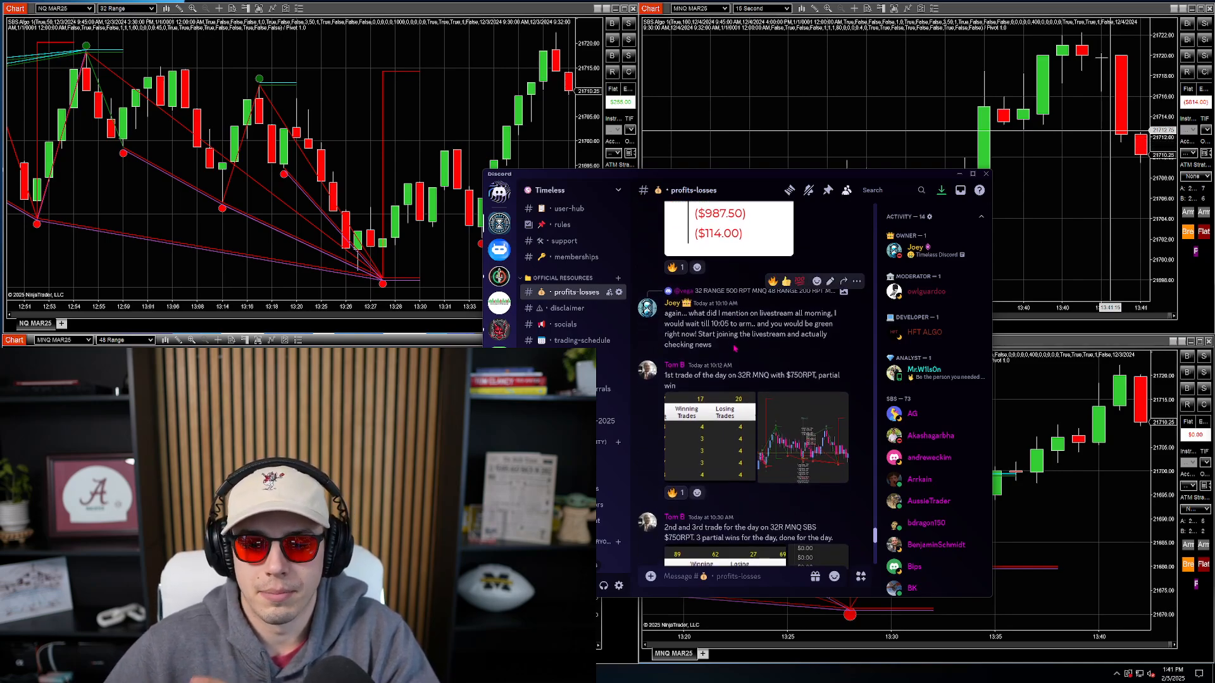
scroll("down", 3)
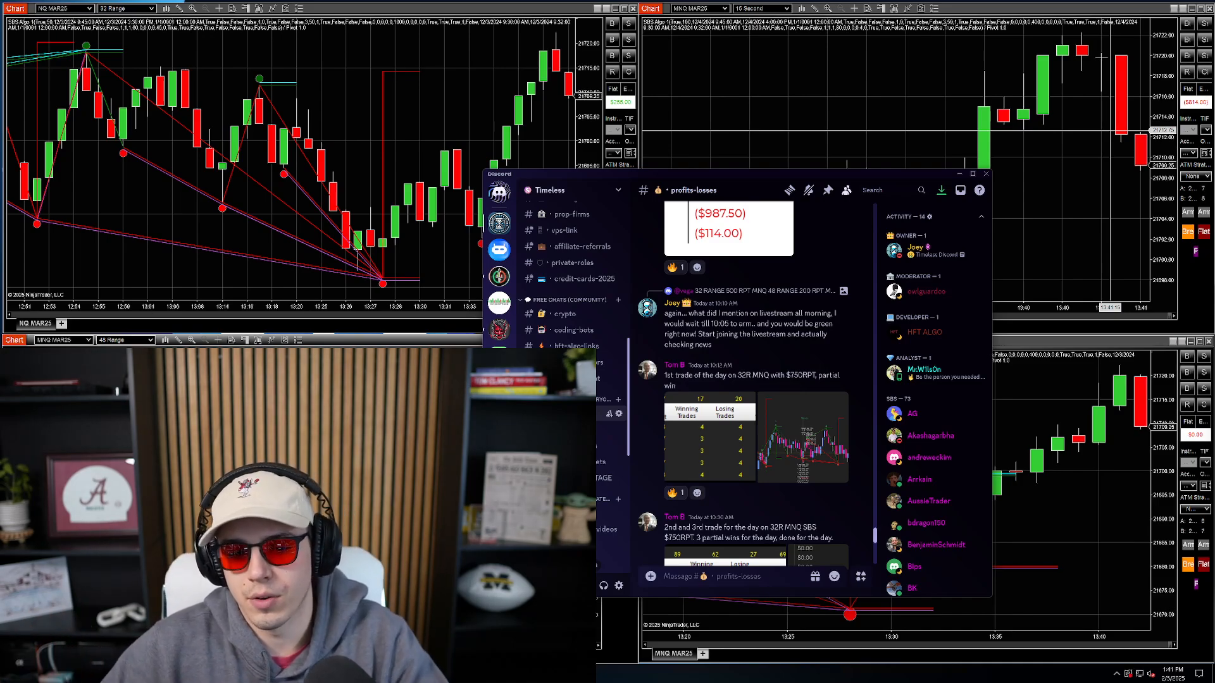
scroll("down", 3)
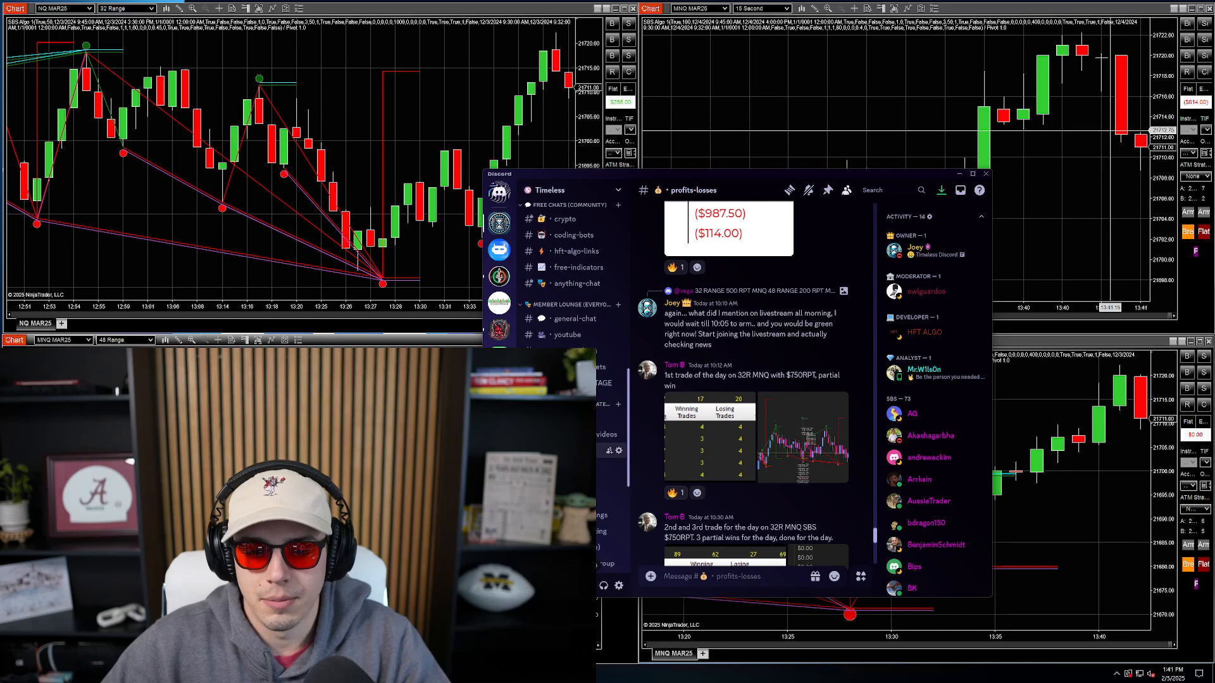